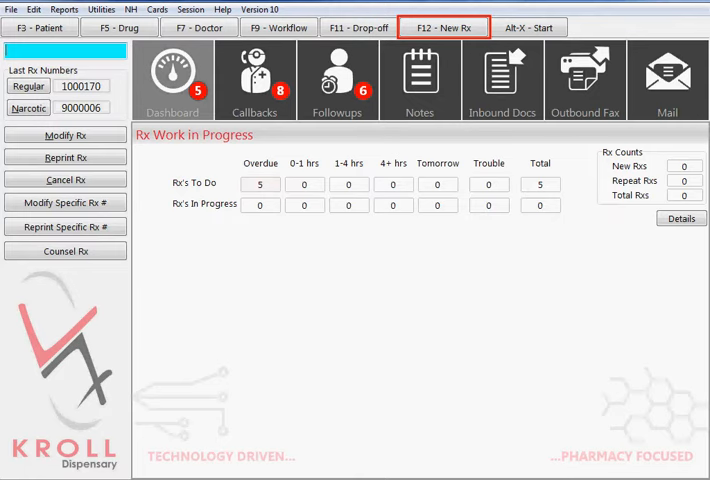
- Open a blank New Rx form with the F12 - New Rx toolbar button
{"action": "left_click", "coordinate": [452, 27]}
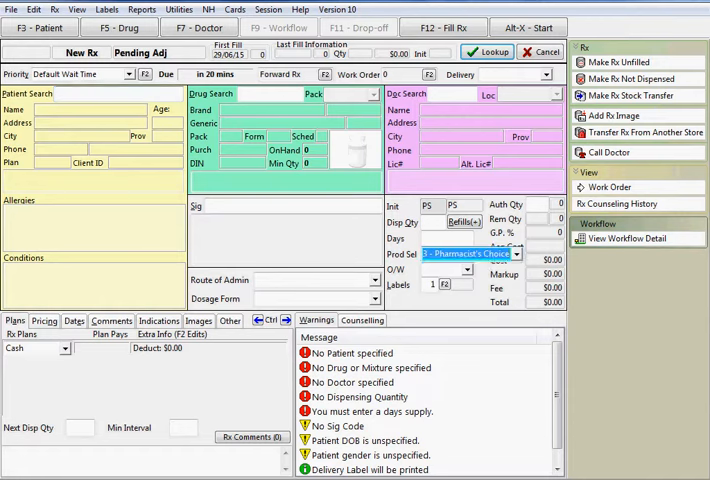
{"action": "left_click", "coordinate": [522, 254]}
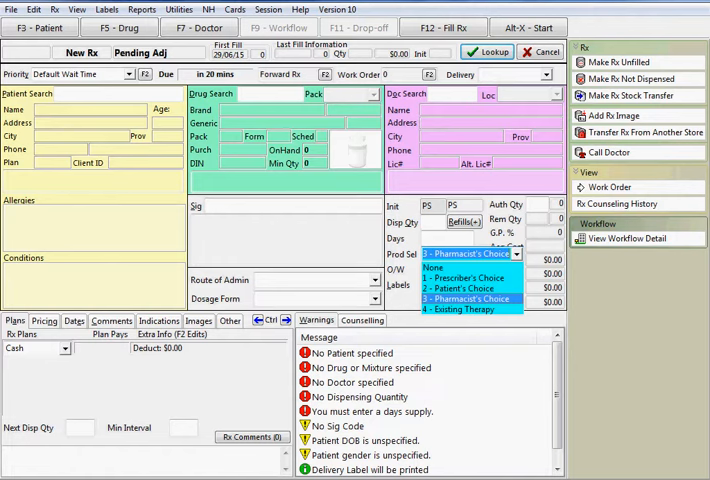
{"action": "left_click", "coordinate": [468, 299]}
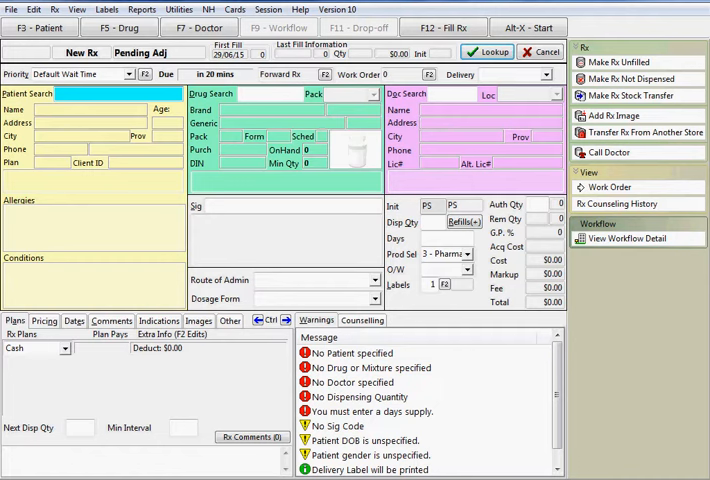
- Search 'test' and load patient Test, Patient with allergies, conditions and plans
{"action": "type", "text": "test"}
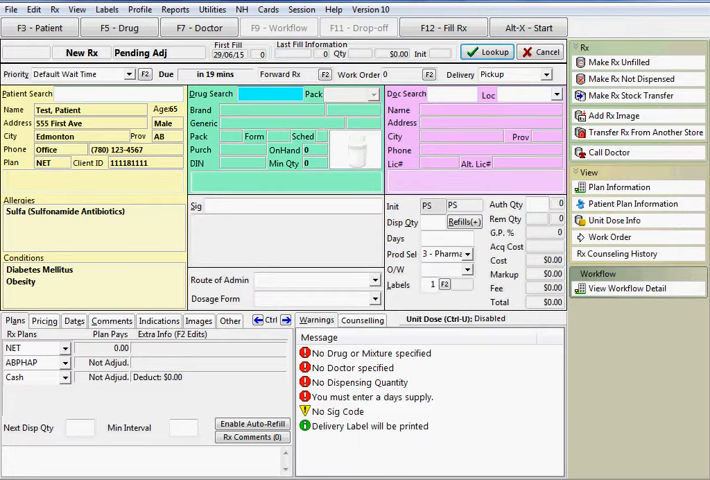
- Search 'glyburide' and select Mylan-Glybe 2.5 mg oral tablets
{"action": "type", "text": "glyburide"}
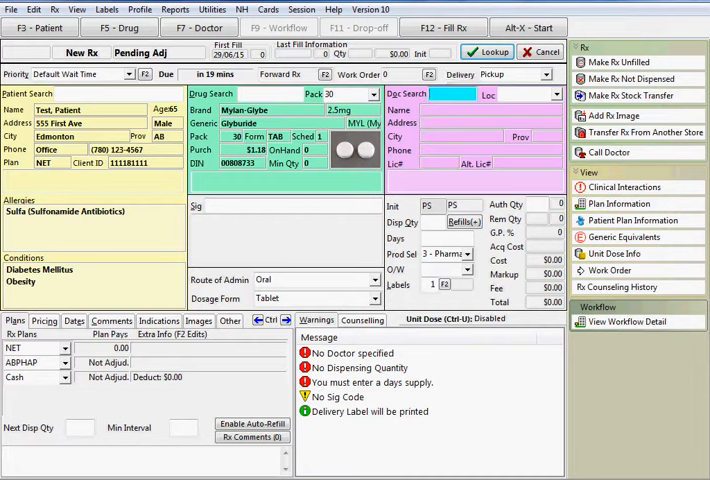
{"action": "type", "text": "test;"}
{"action": "left_click", "coordinate": [432, 222]}
{"action": "type", "text": "60"}
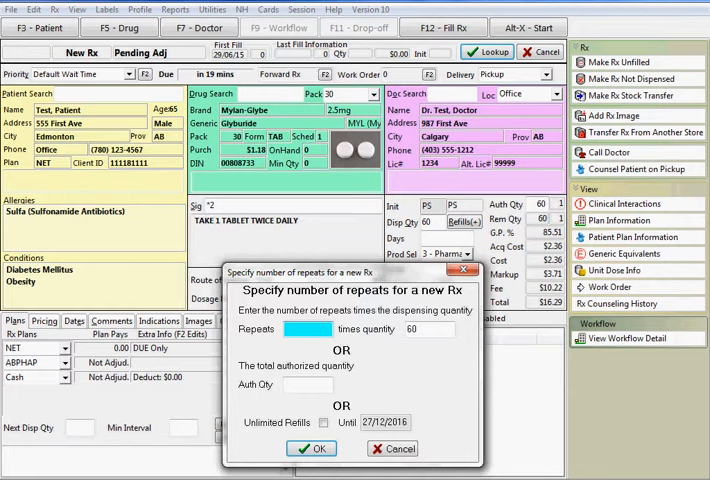
- Enter 3 repeats of 60 tablets, for 240 authorized tablets
{"action": "type", "text": "3"}
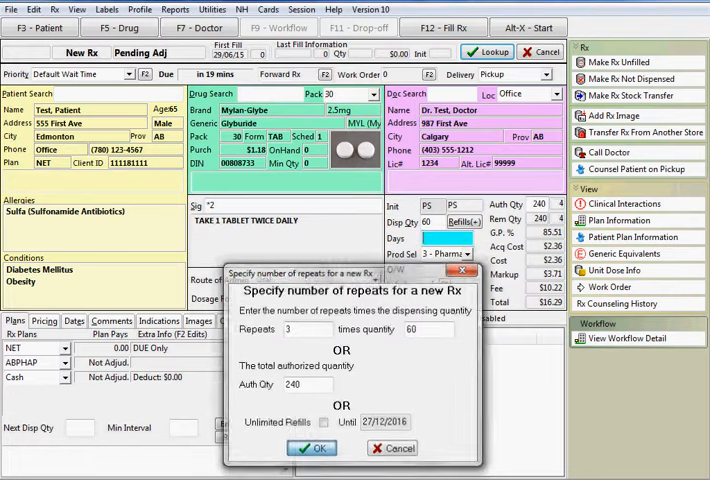
{"action": "left_click", "coordinate": [313, 448]}
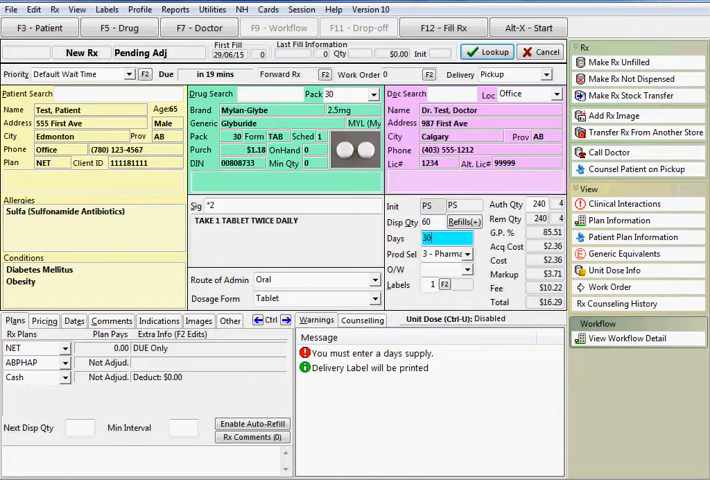
- Enter a 30-day supply in the Days field
{"action": "left_click", "coordinate": [478, 254]}
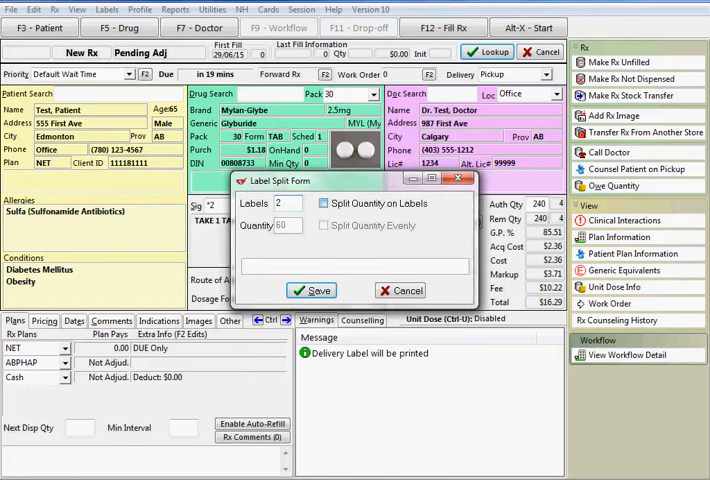
- Split the quantity across two labels of 40 and 20 tablets and save
{"action": "left_click", "coordinate": [323, 225]}
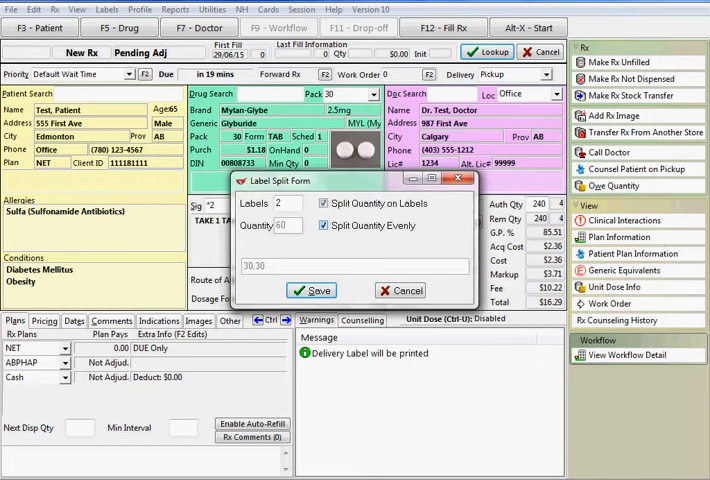
{"action": "left_click", "coordinate": [324, 225]}
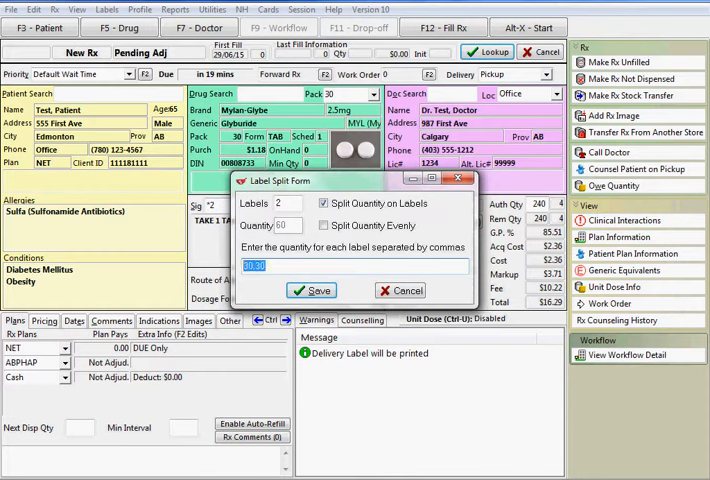
{"action": "type", "text": "40."}
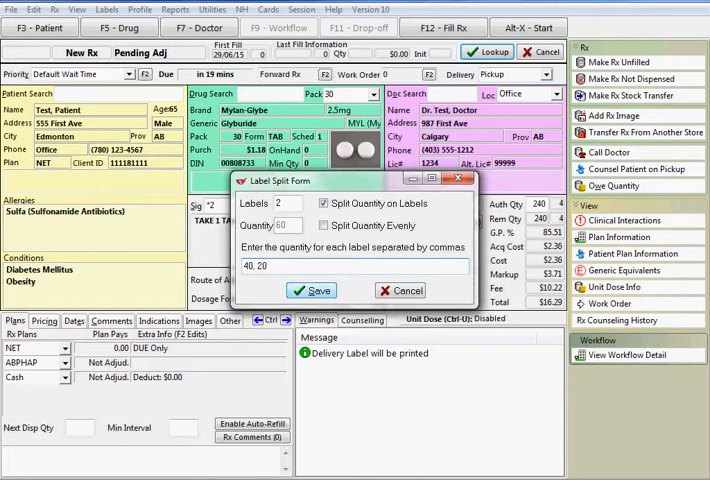
{"action": "left_click", "coordinate": [311, 290]}
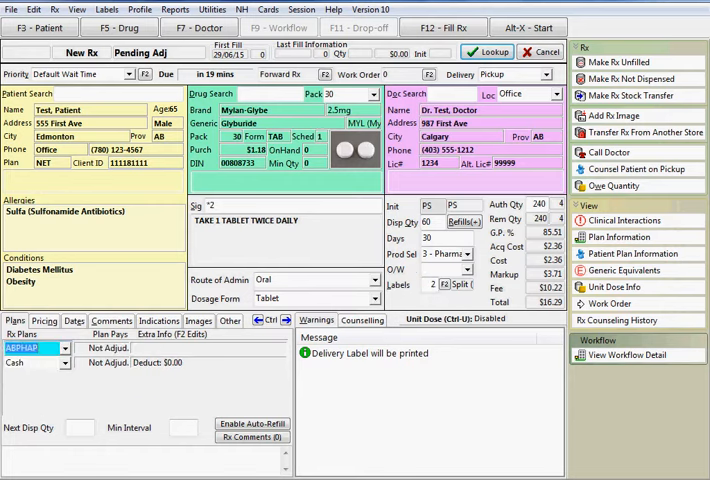
- Add NET as the first billing plan, above ABPHAP and Cash
{"action": "left_click", "coordinate": [70, 348]}
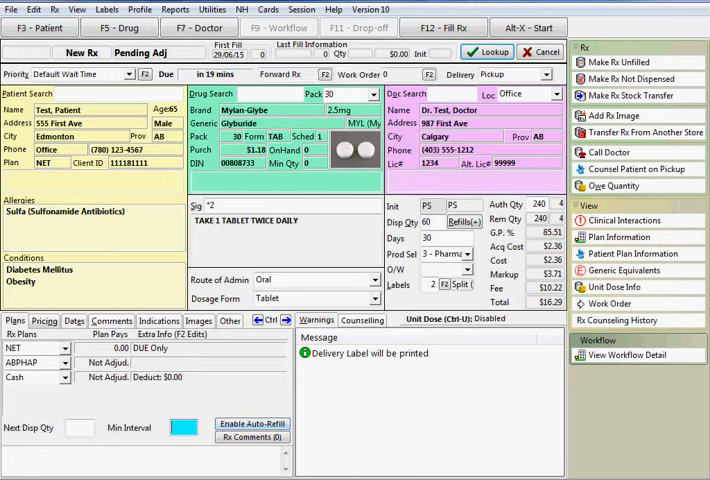
- On Pricing, set a manual $11.00 fee, making the total $17.07
{"action": "left_click", "coordinate": [44, 320]}
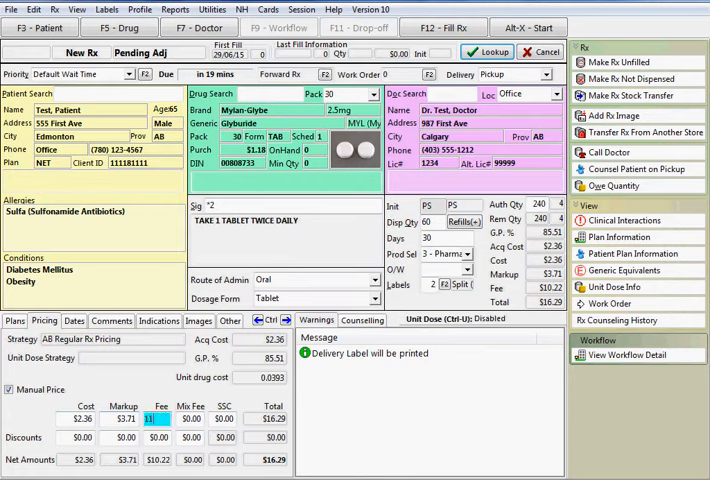
{"action": "type", "text": "11.00"}
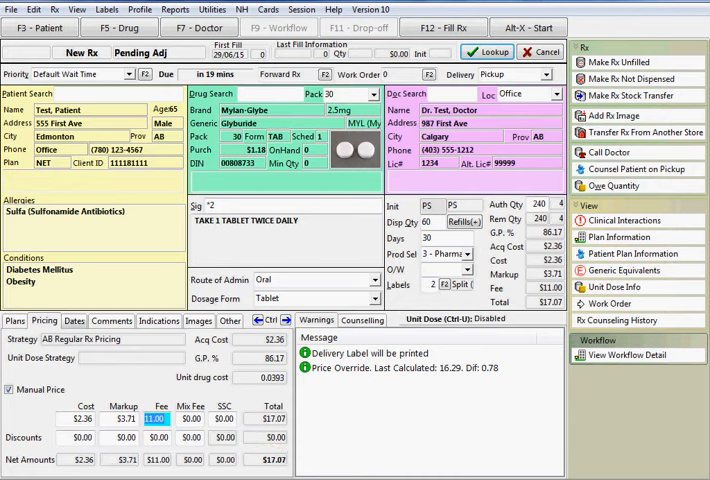
- Review the Rx expiry and ingest dates, then view the empty comments list
{"action": "left_click", "coordinate": [66, 320]}
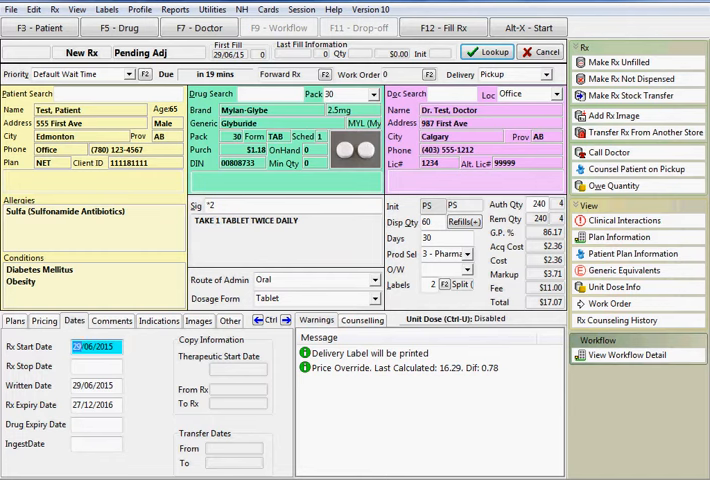
{"action": "left_click", "coordinate": [95, 364]}
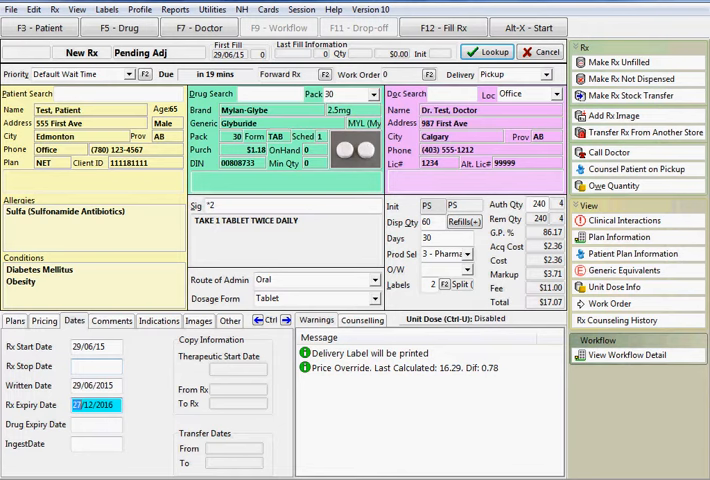
{"action": "left_click", "coordinate": [96, 421]}
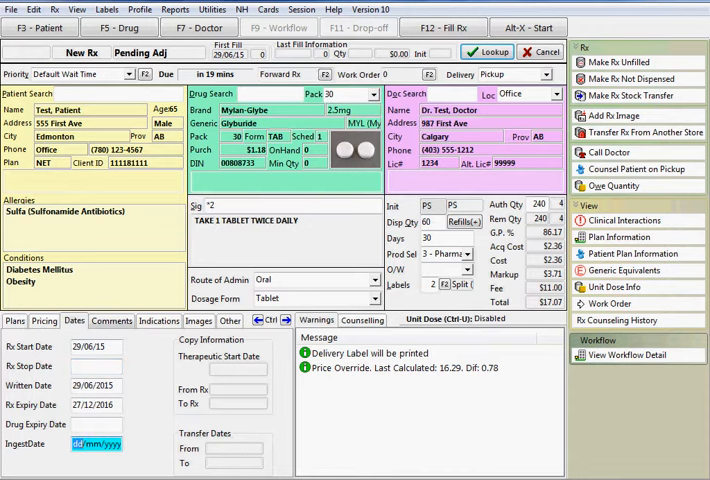
{"action": "left_click", "coordinate": [110, 320]}
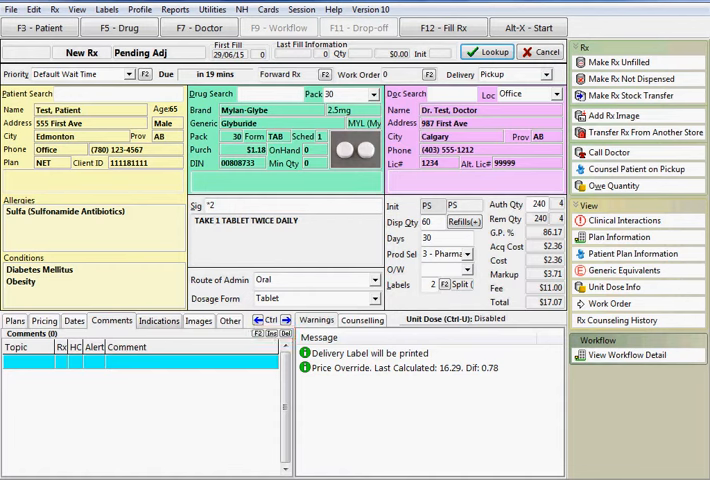
- View the Indications tab, which lists no indications
{"action": "left_click", "coordinate": [158, 320]}
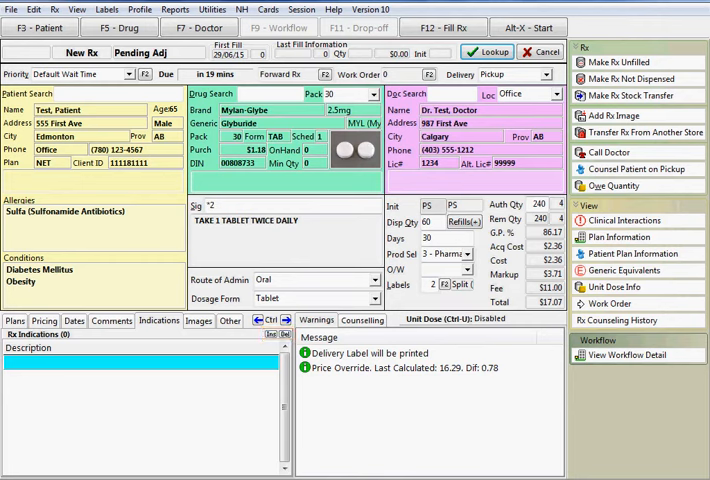
- Fill the Glyburide prescription with F12 and review its geriatric hypoglycemia precaution
{"action": "left_click", "coordinate": [199, 320]}
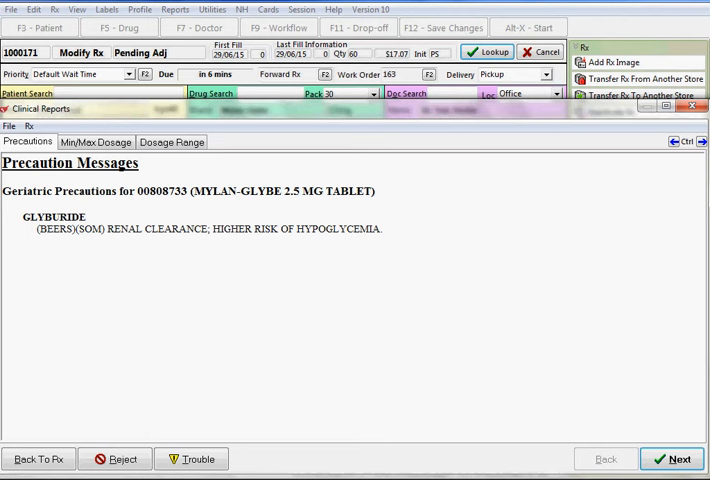
- Review the Glyburide min/max dosage report, submit, and acknowledge the accepted ABPHAP claim
{"action": "left_click", "coordinate": [96, 141]}
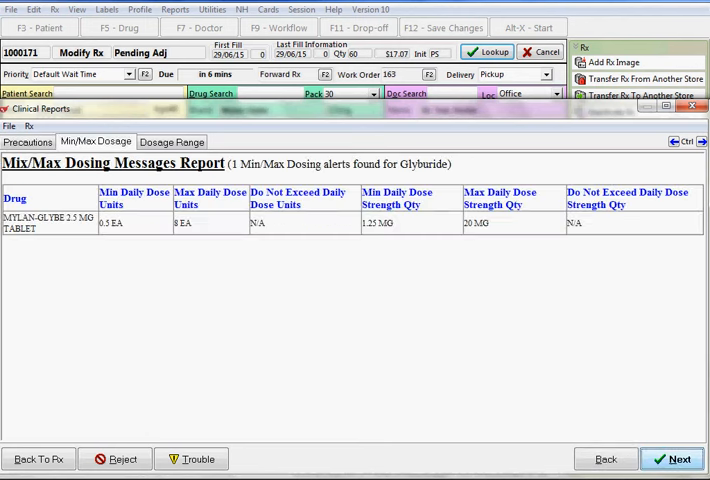
{"action": "left_click", "coordinate": [677, 457]}
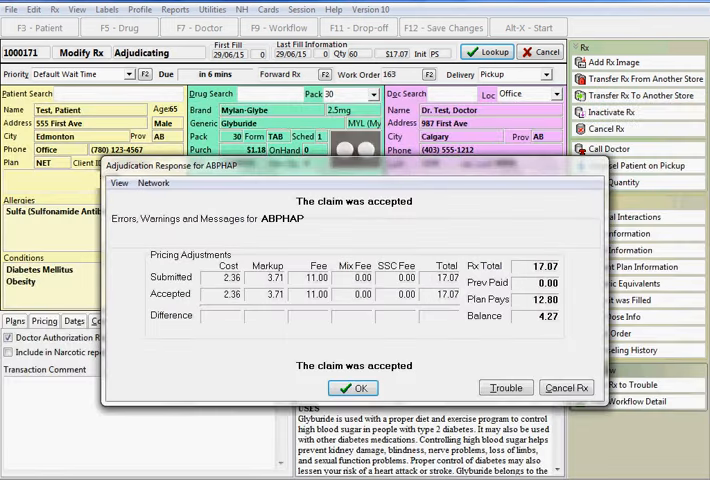
{"action": "left_click", "coordinate": [351, 388]}
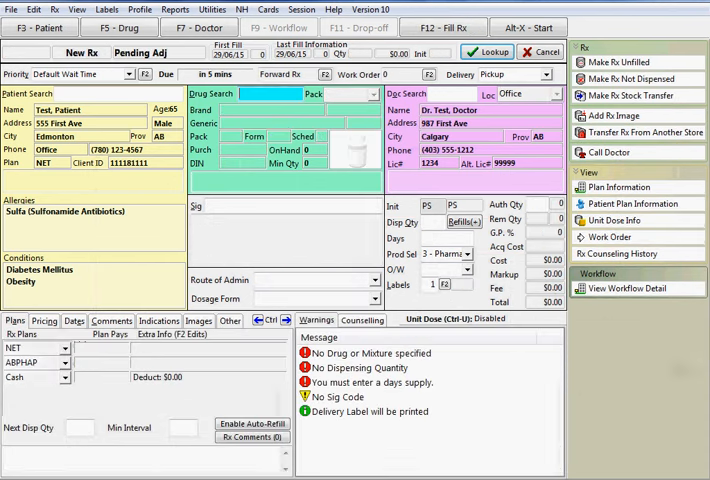